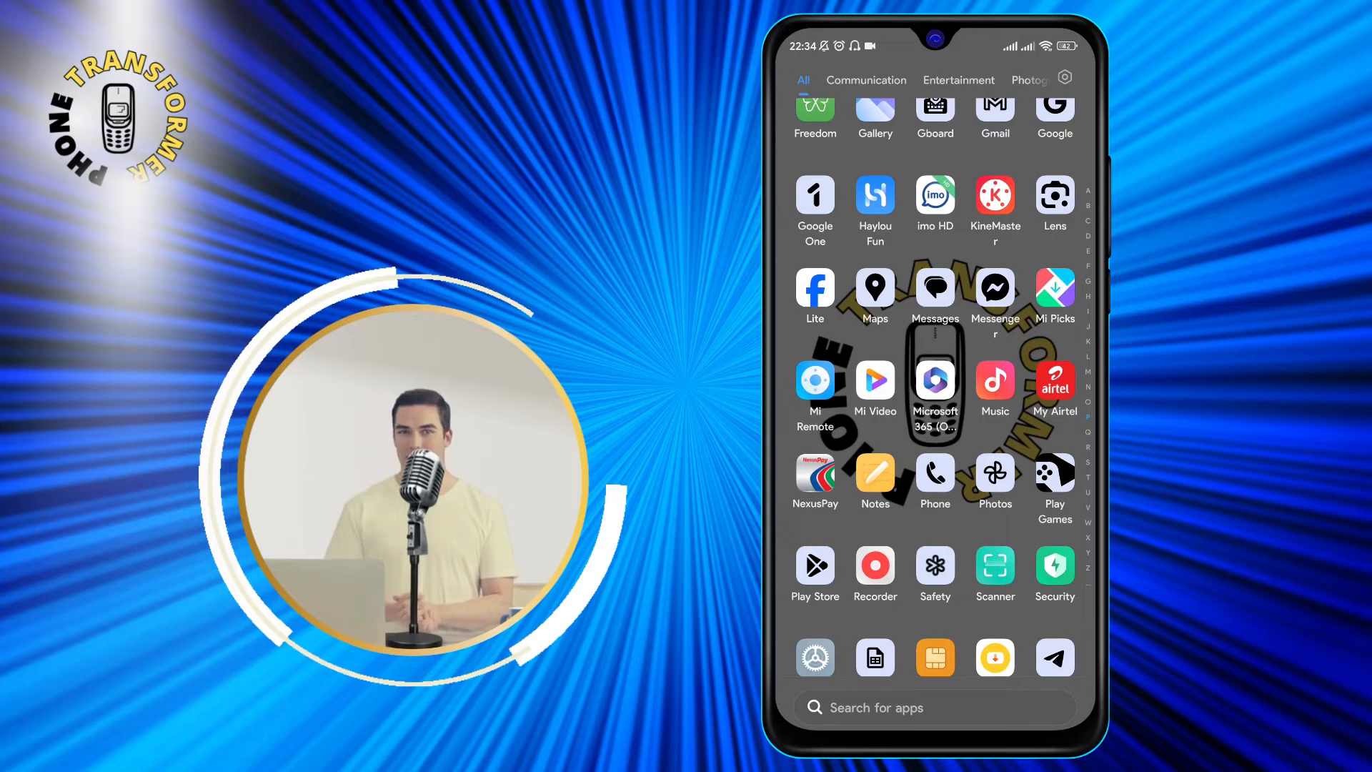
Step: Find the Freedom app blocker via the Play Store's recent search and open Freedom
{"action": "left_click", "coordinate": [933, 707]}
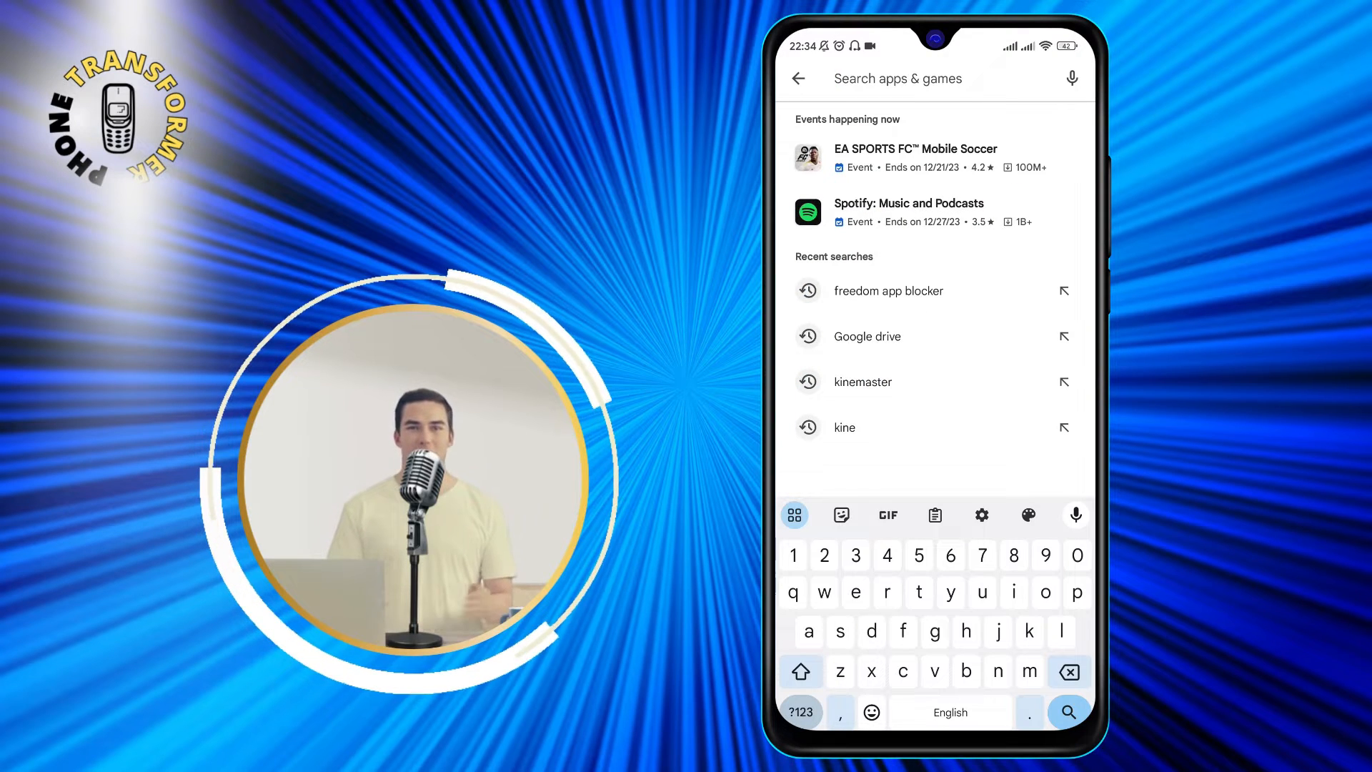
{"action": "left_click", "coordinate": [888, 291]}
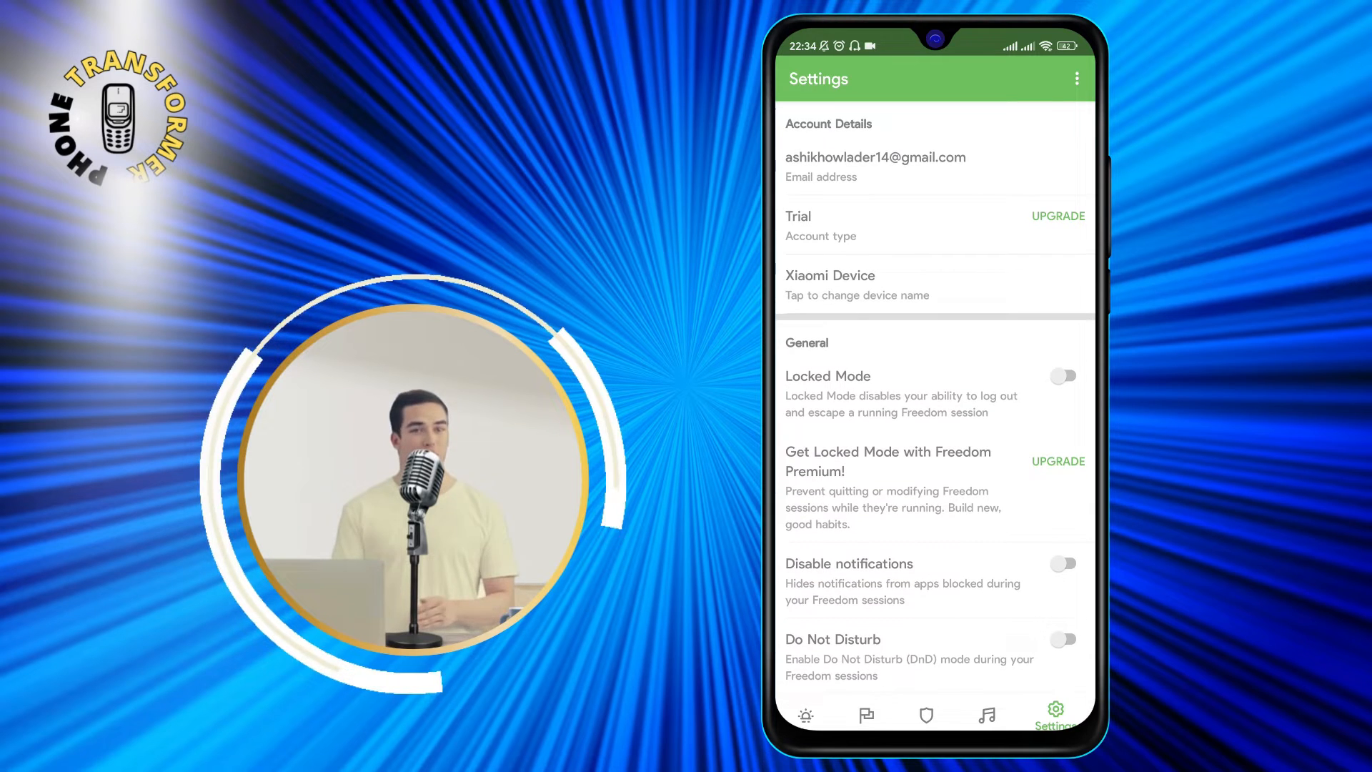
Step: Pass through the Today screen to Freedom's empty Blocklists page
{"action": "left_click", "coordinate": [805, 714]}
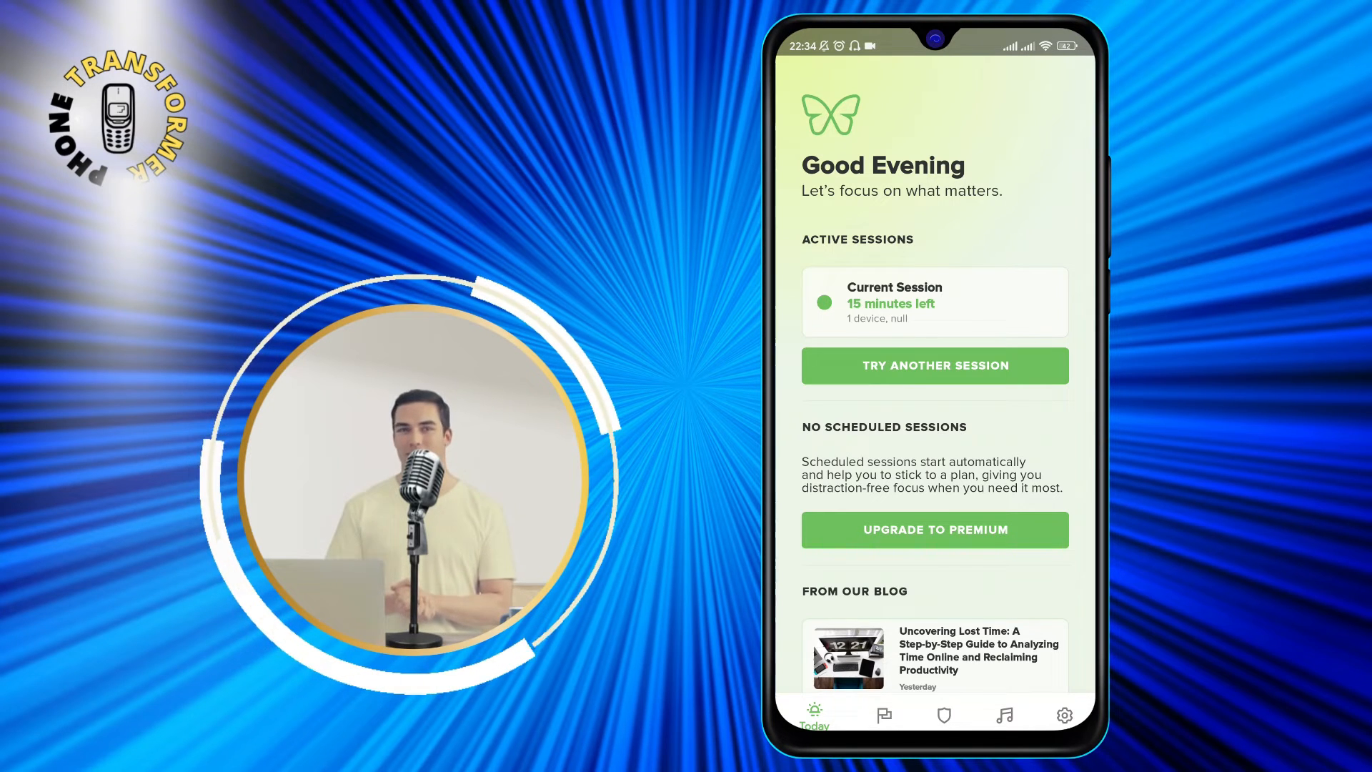
{"action": "left_click", "coordinate": [943, 714]}
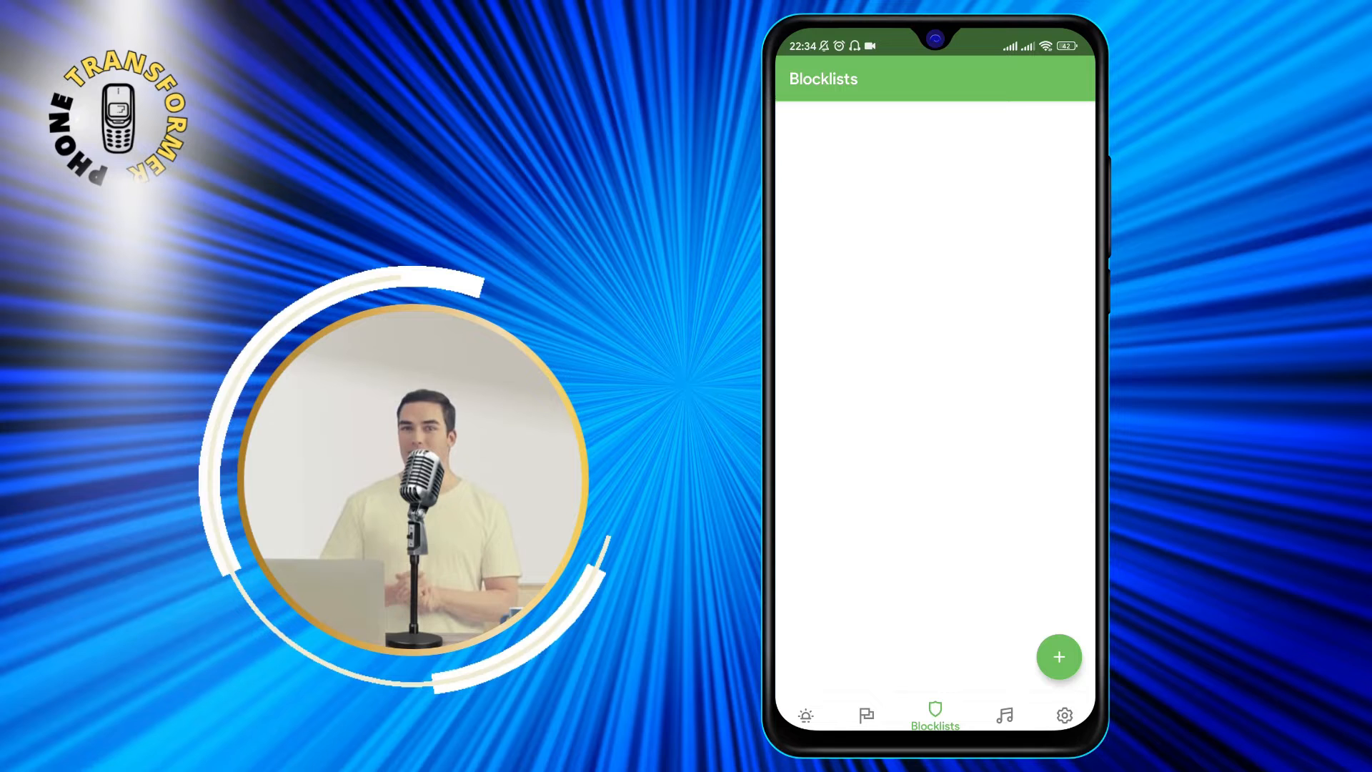
Step: Create a blocklist named 'no YouTube' and begin choosing Android apps to block
{"action": "left_click", "coordinate": [1059, 656]}
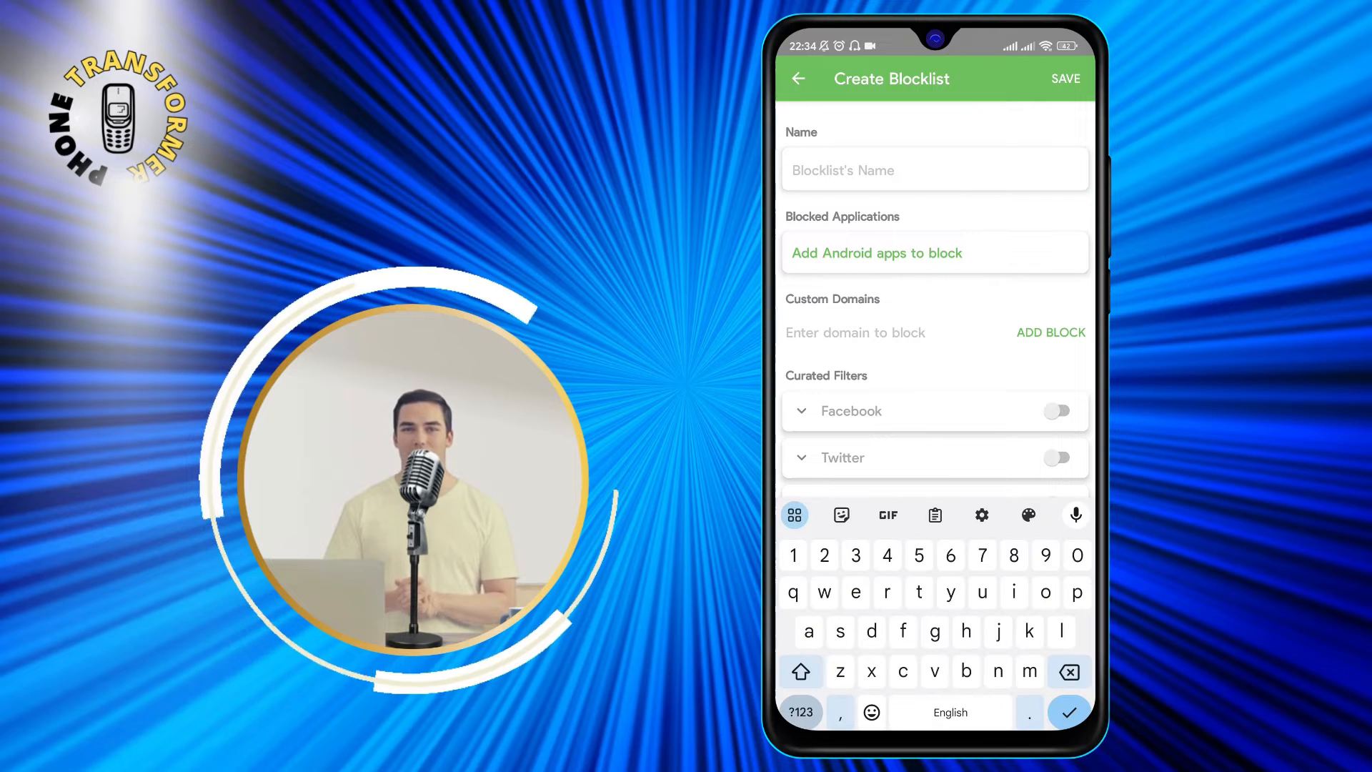
{"action": "type", "text": "no youtu"}
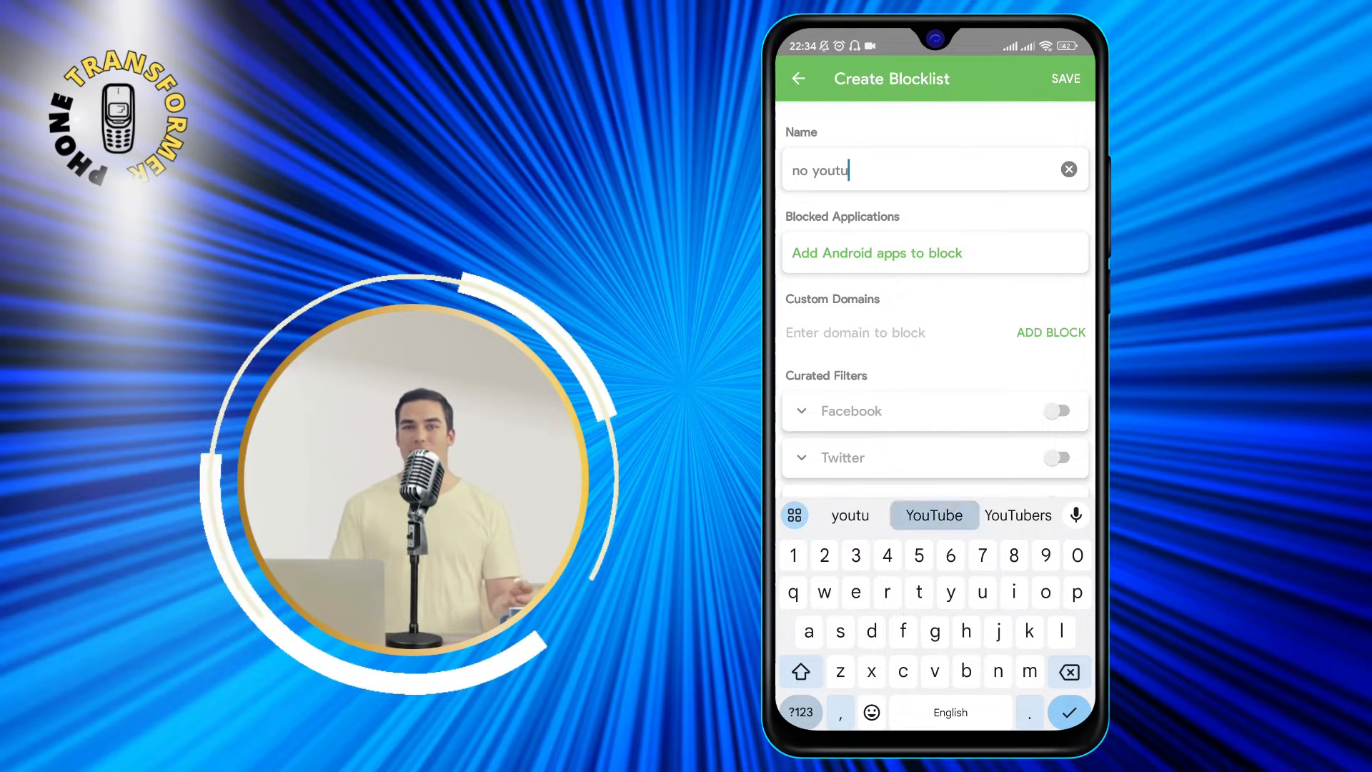
{"action": "left_click", "coordinate": [932, 515]}
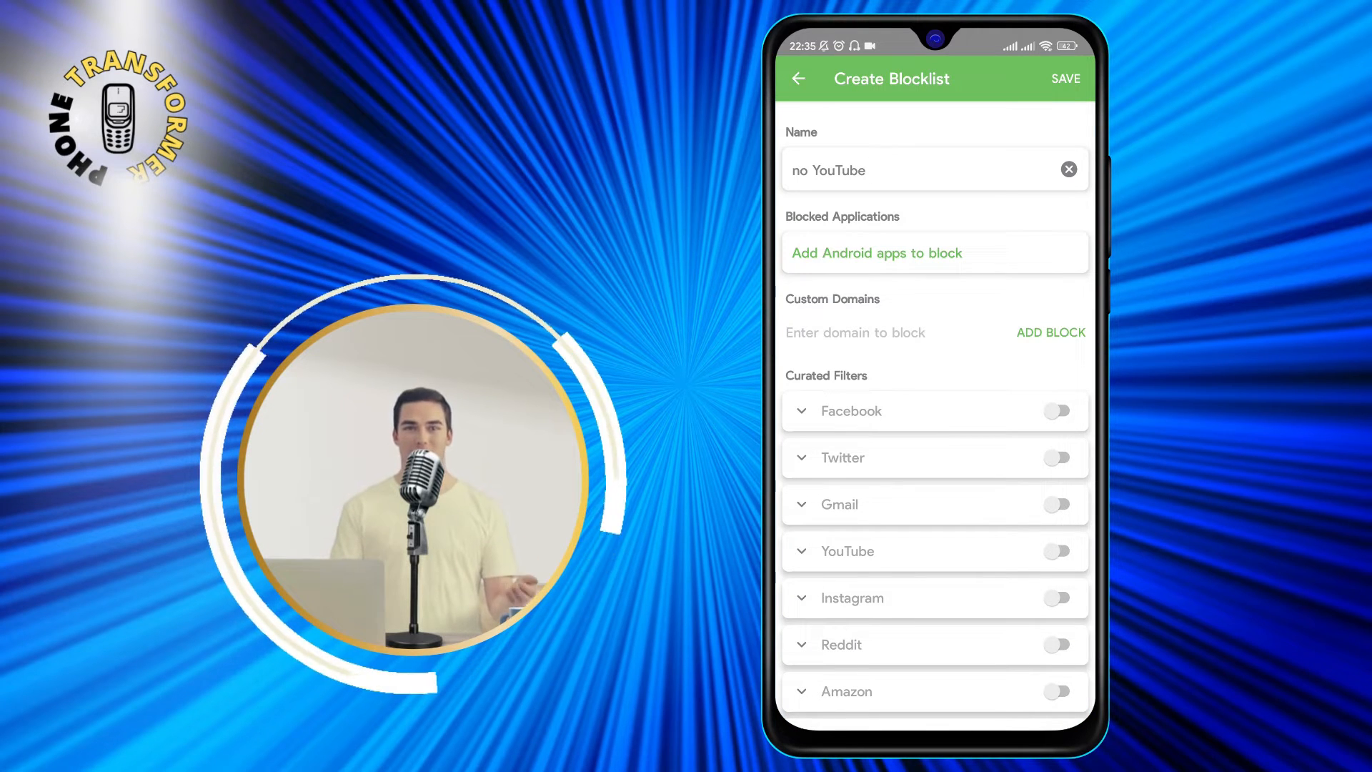
{"action": "left_click", "coordinate": [877, 253]}
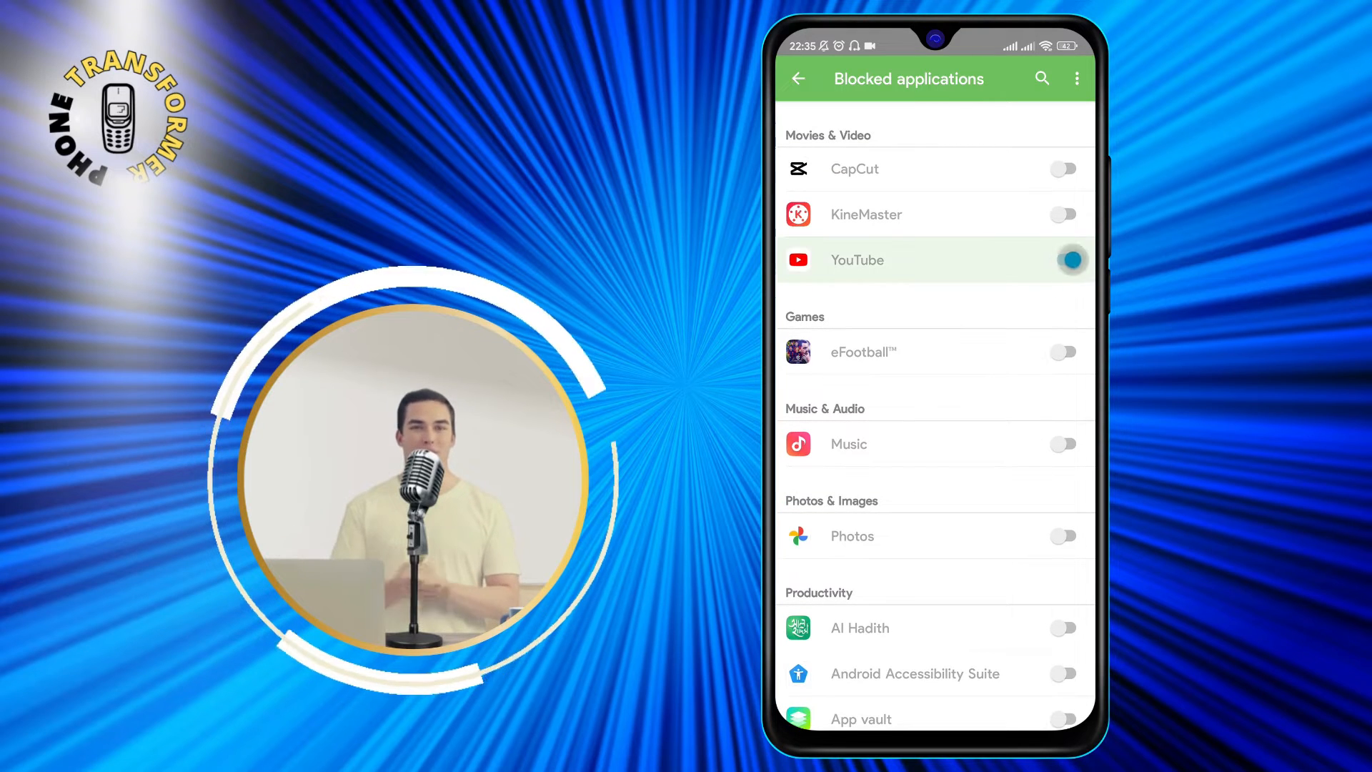
Step: Switch on YouTube as a blocked Android app and return to the blocklist form
{"action": "left_click", "coordinate": [1064, 260]}
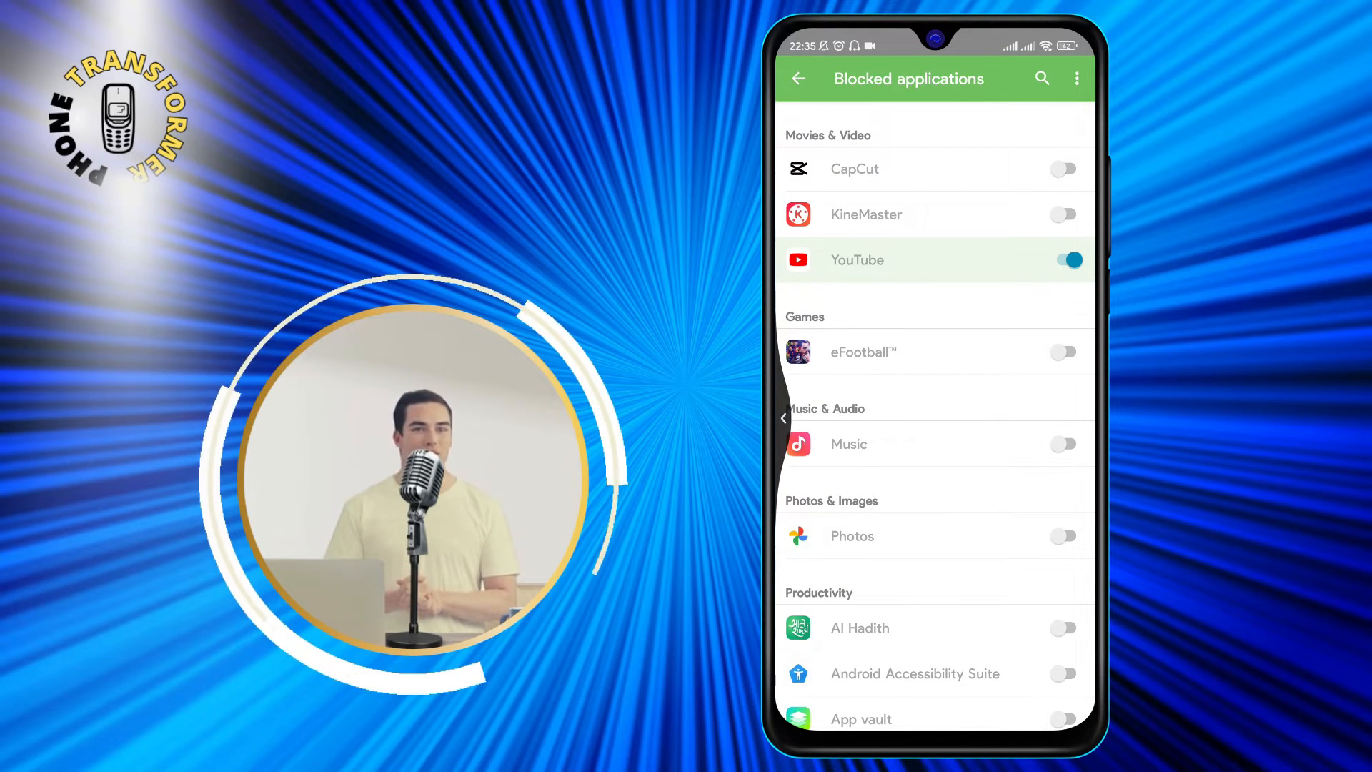
{"action": "left_click", "coordinate": [1042, 79]}
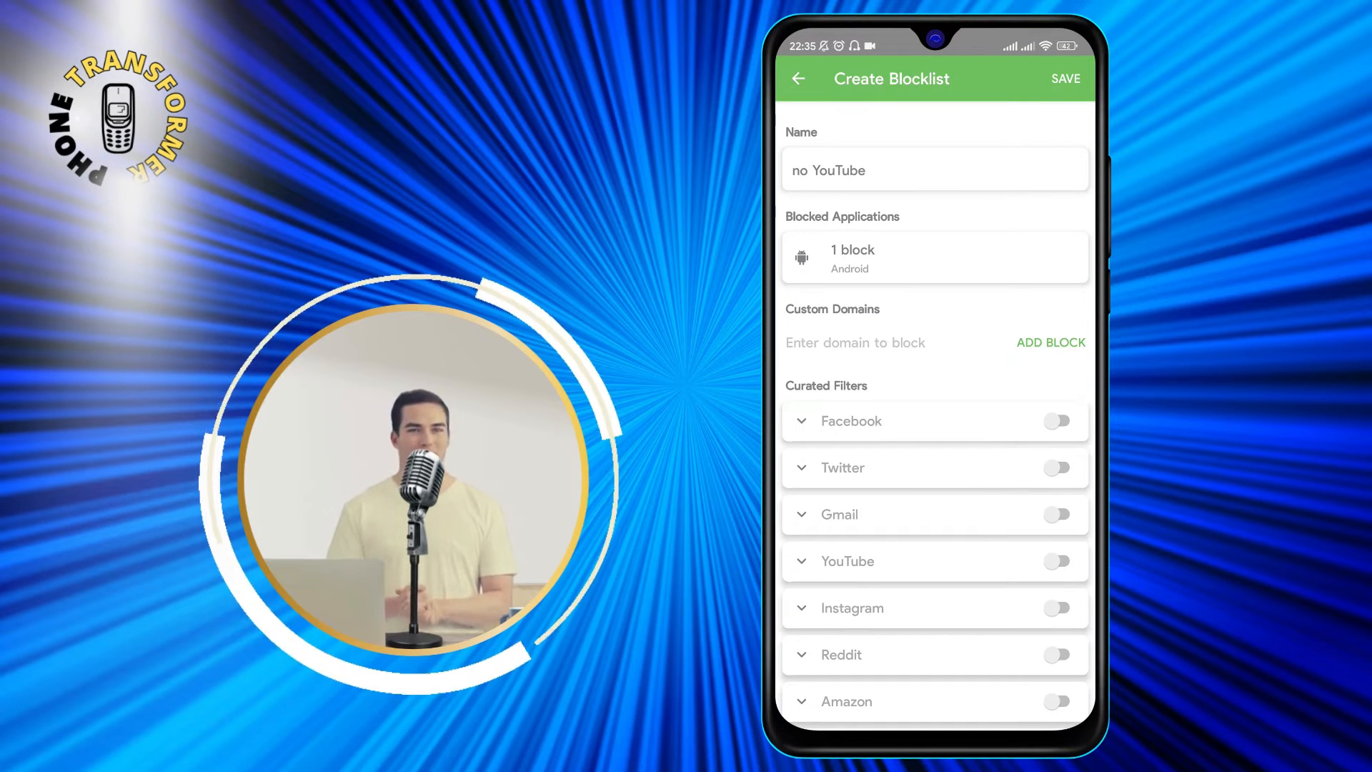
{"action": "scroll", "scroll_direction": "down", "scroll_amount": 3}
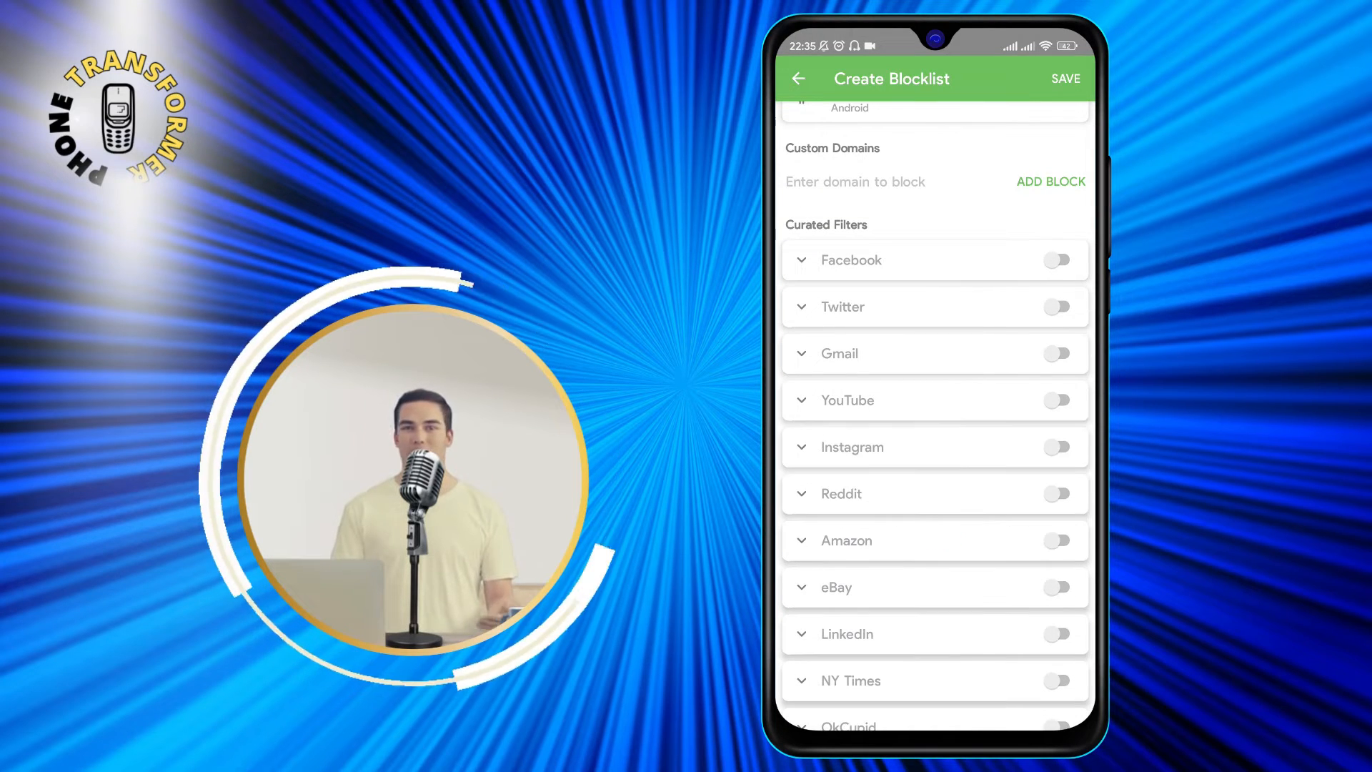
Step: Review and enable the YouTube curated filter, then save the 'no YouTube' blocklist
{"action": "left_click", "coordinate": [846, 401]}
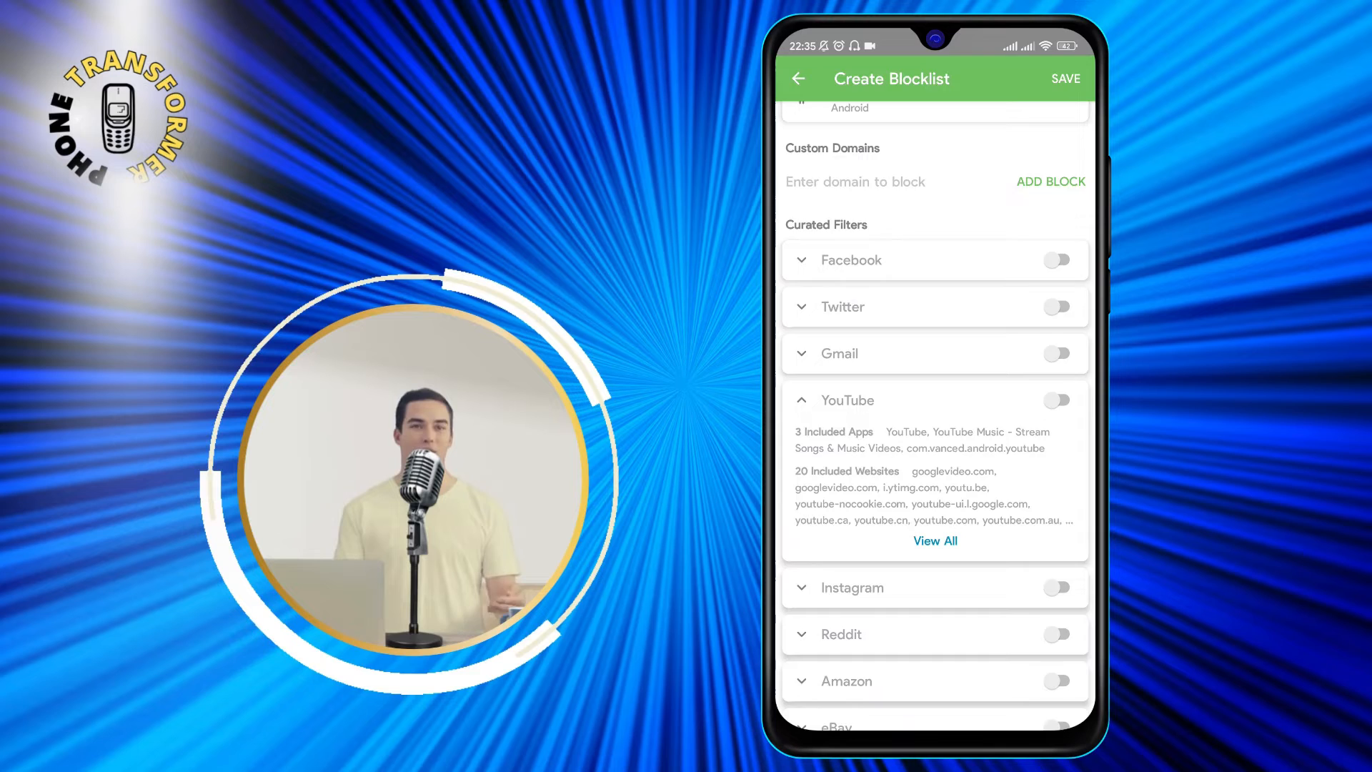
{"action": "left_click", "coordinate": [934, 541]}
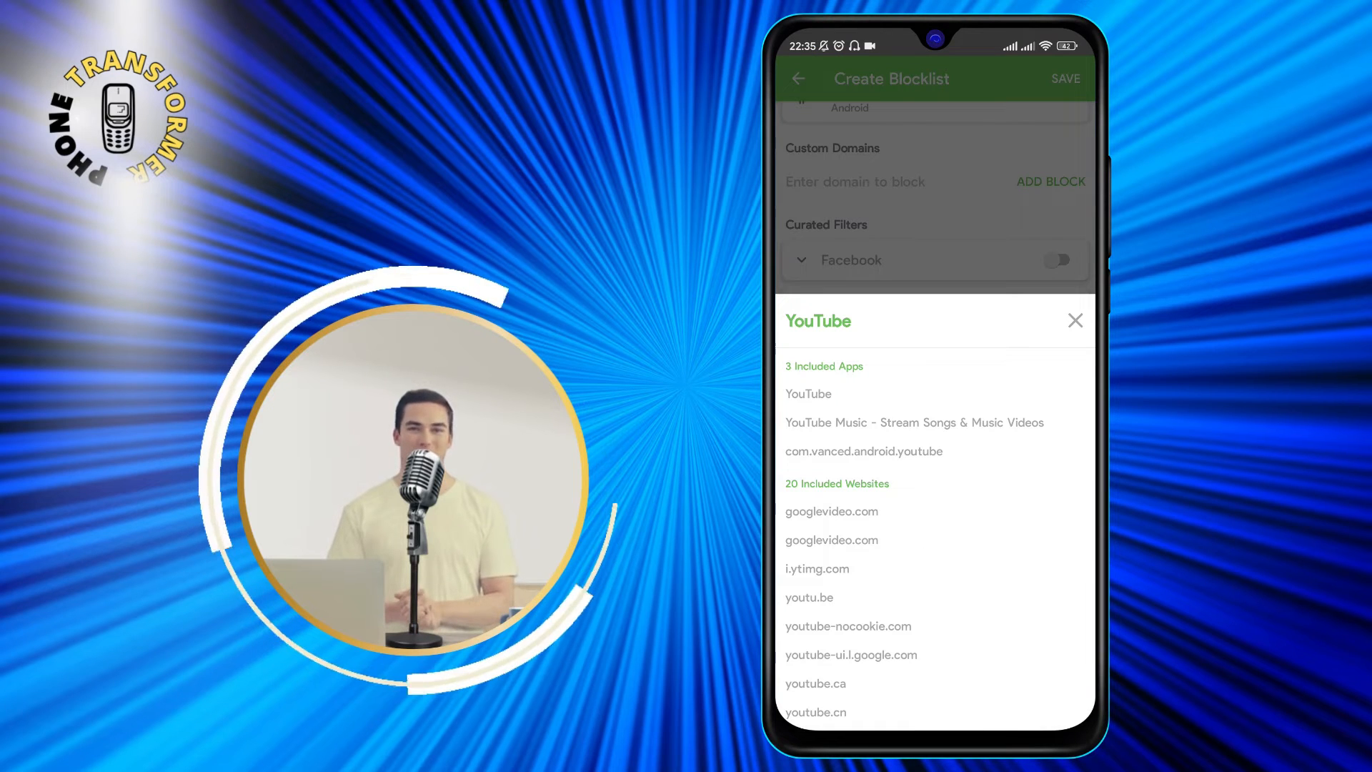
{"action": "left_click", "coordinate": [1075, 320]}
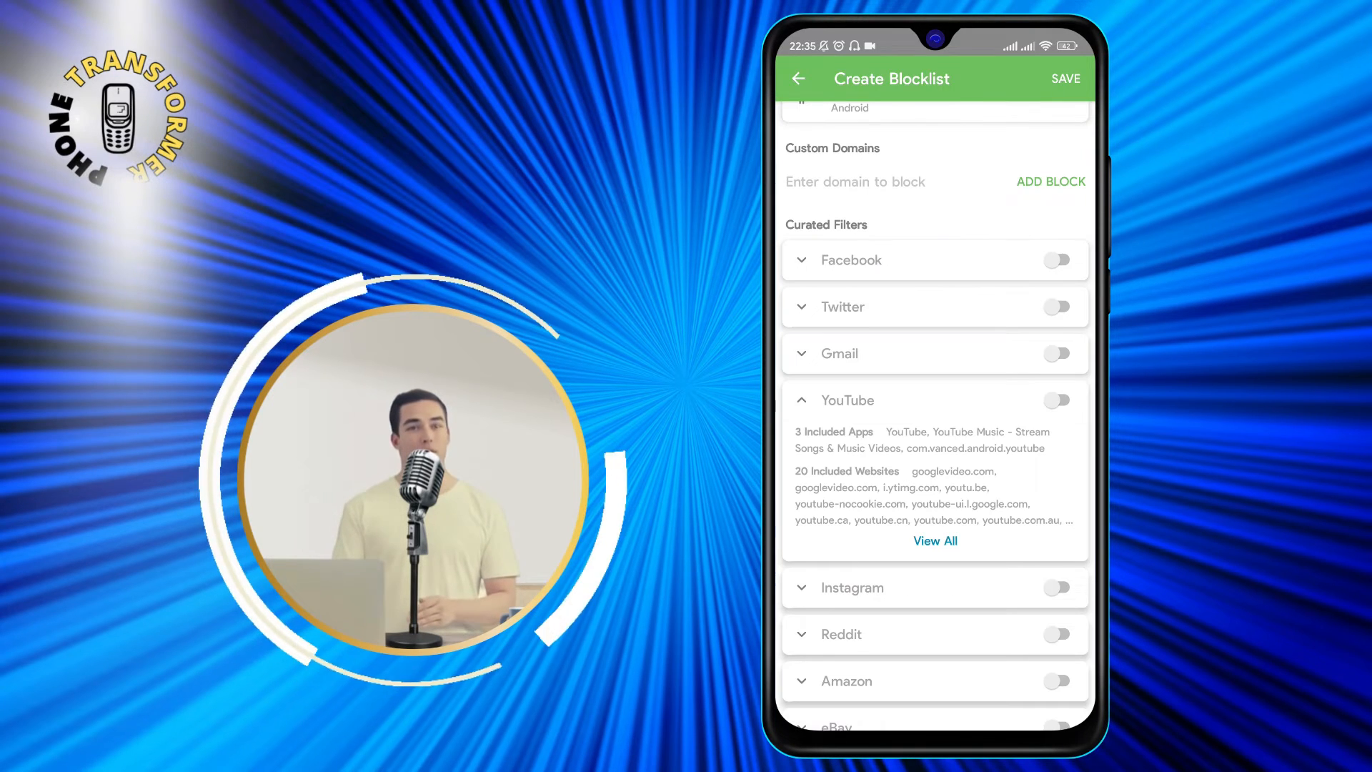
{"action": "left_click", "coordinate": [1056, 400]}
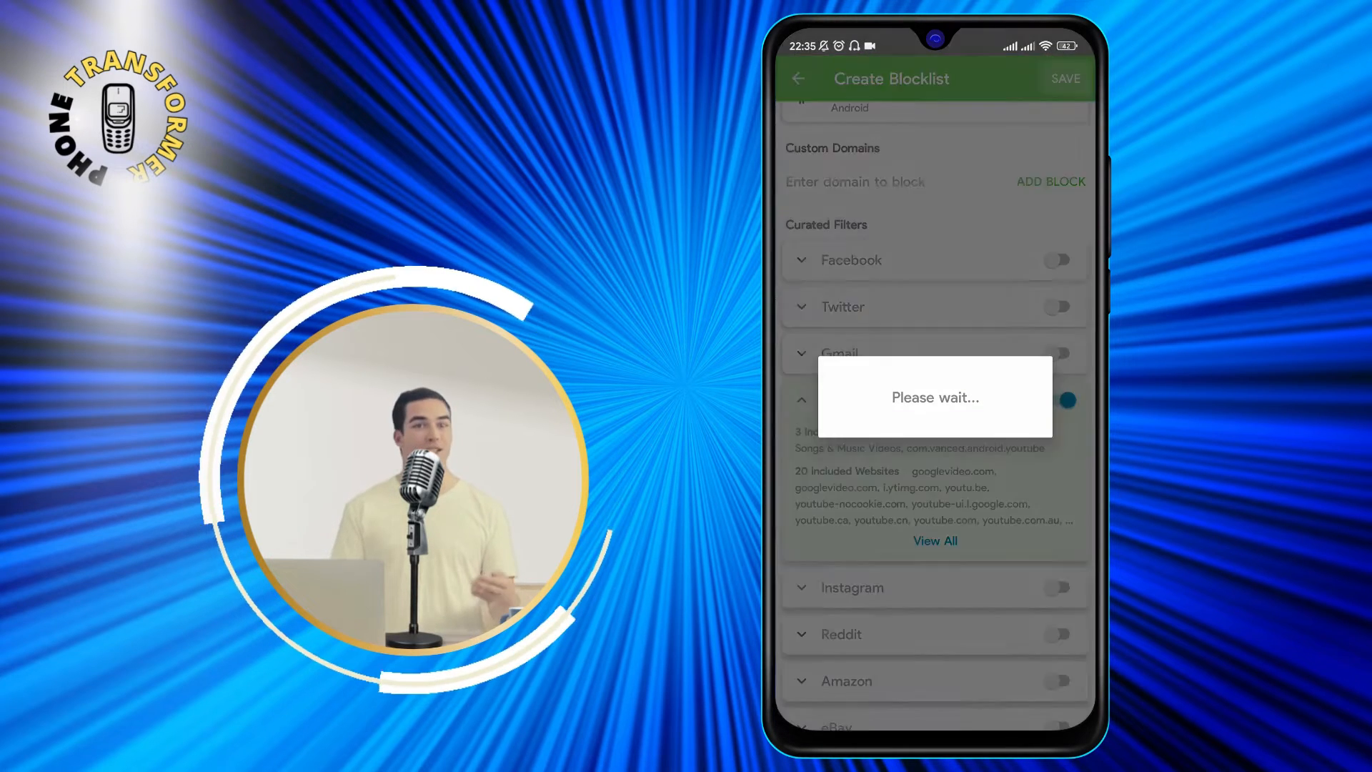
{"action": "left_click", "coordinate": [1064, 78]}
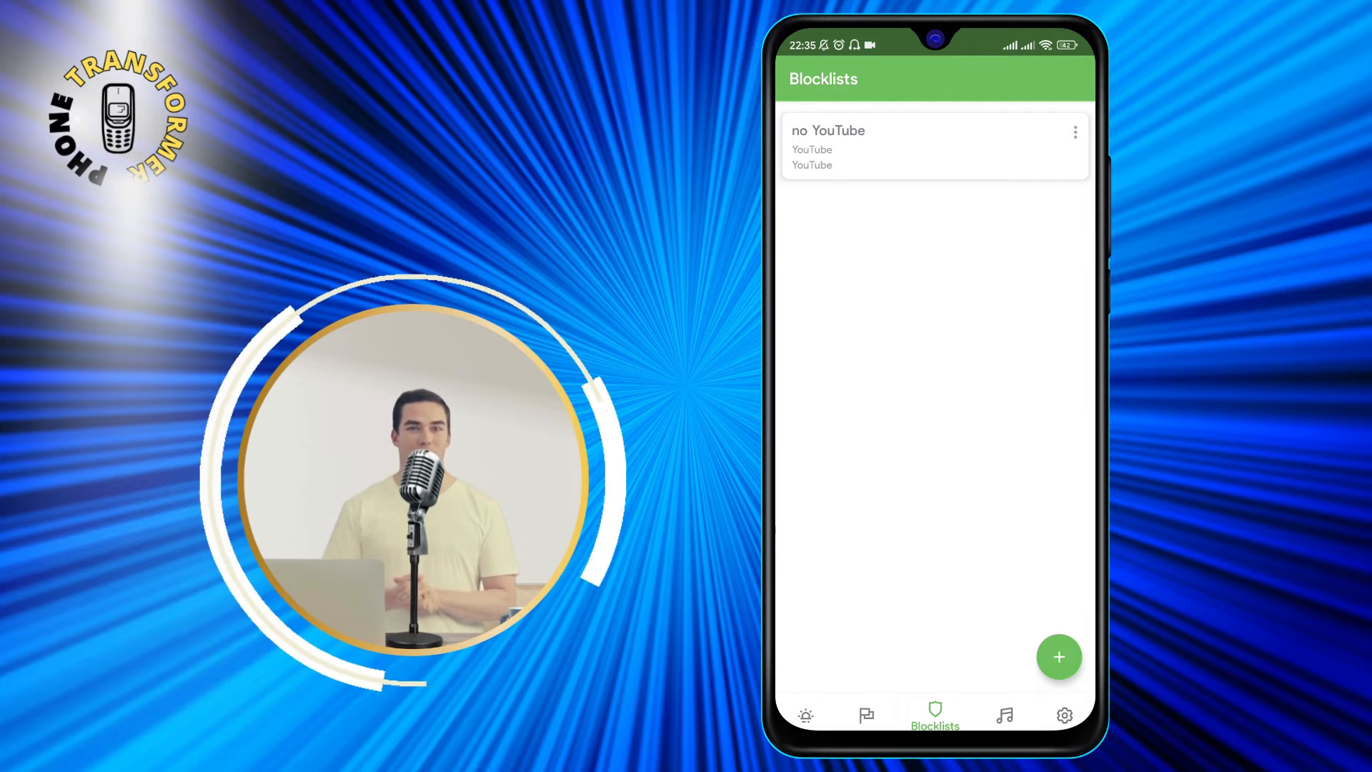
Step: Start a 59-minute session now with the 'no YouTube' blocklist
{"action": "left_click", "coordinate": [804, 715]}
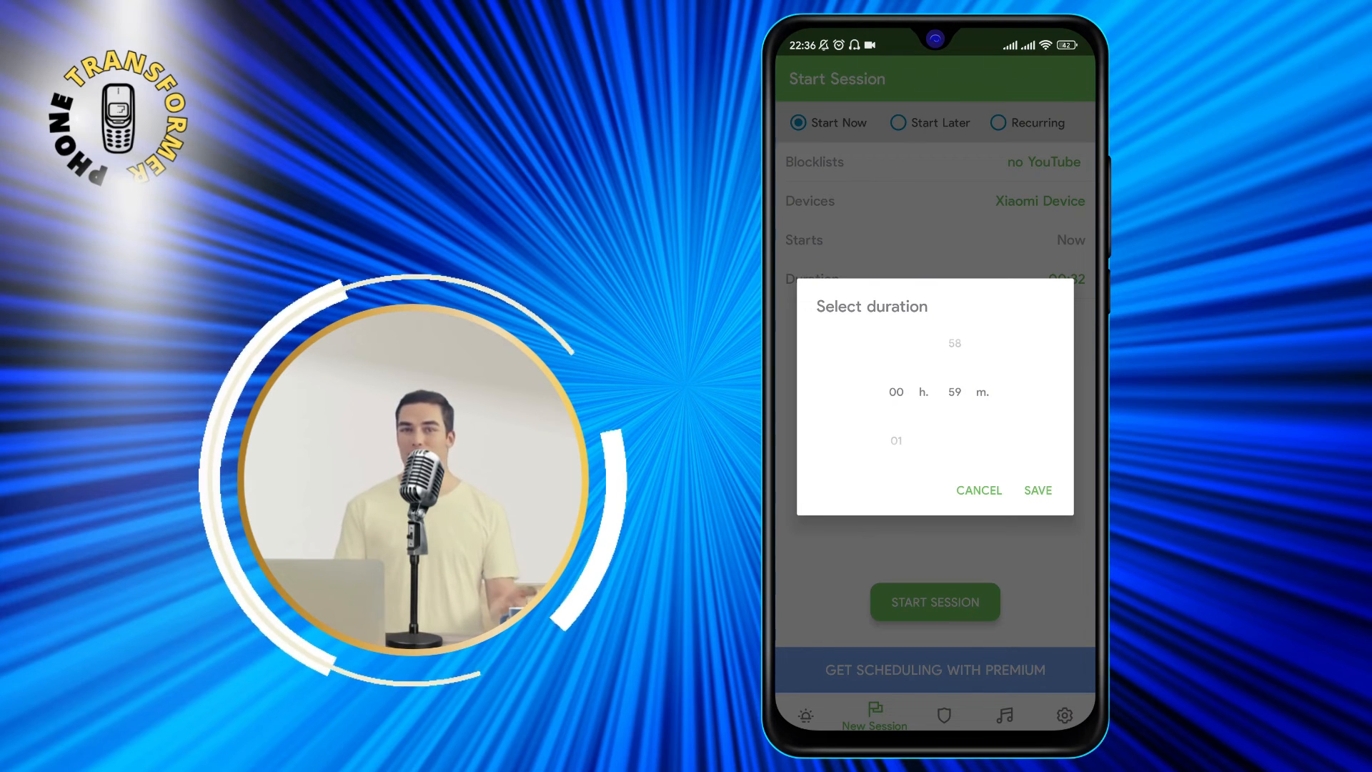
{"action": "left_click", "coordinate": [1037, 490]}
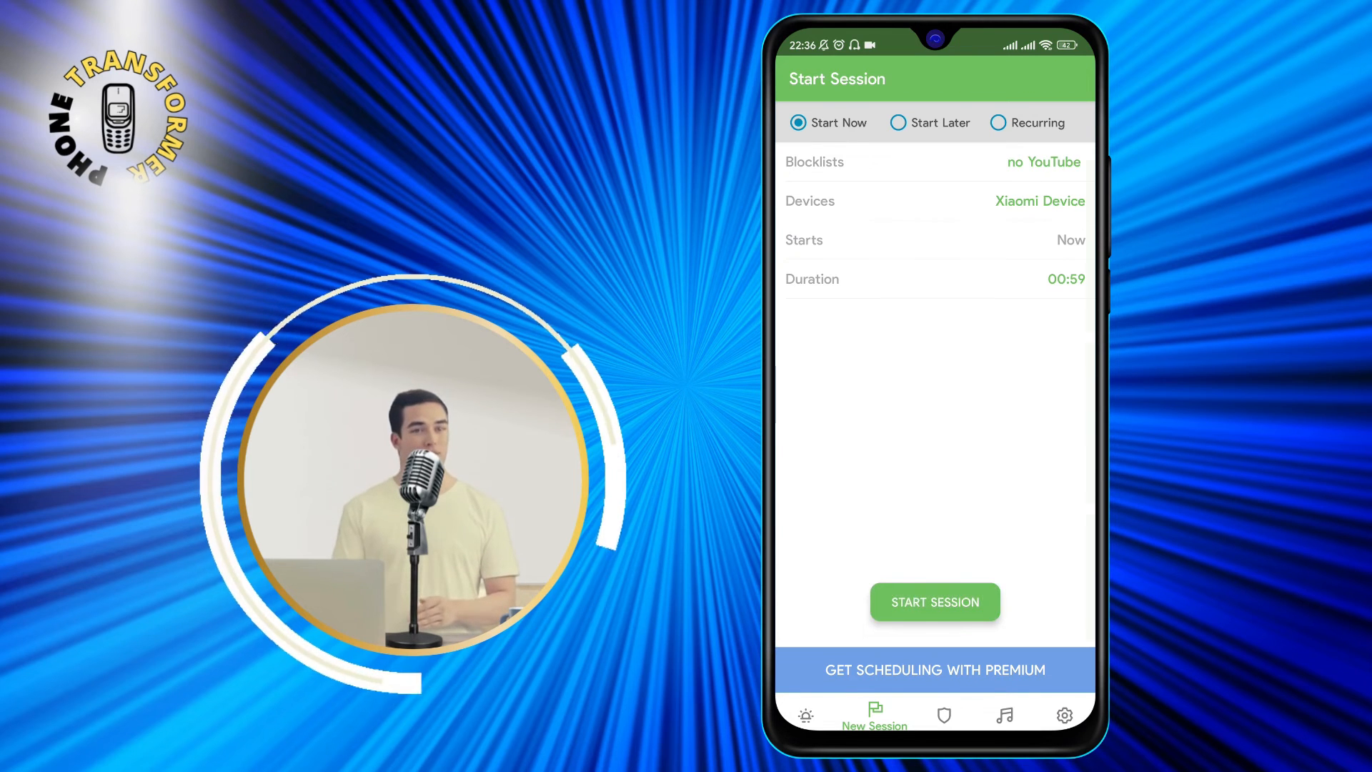
{"action": "left_click", "coordinate": [934, 601]}
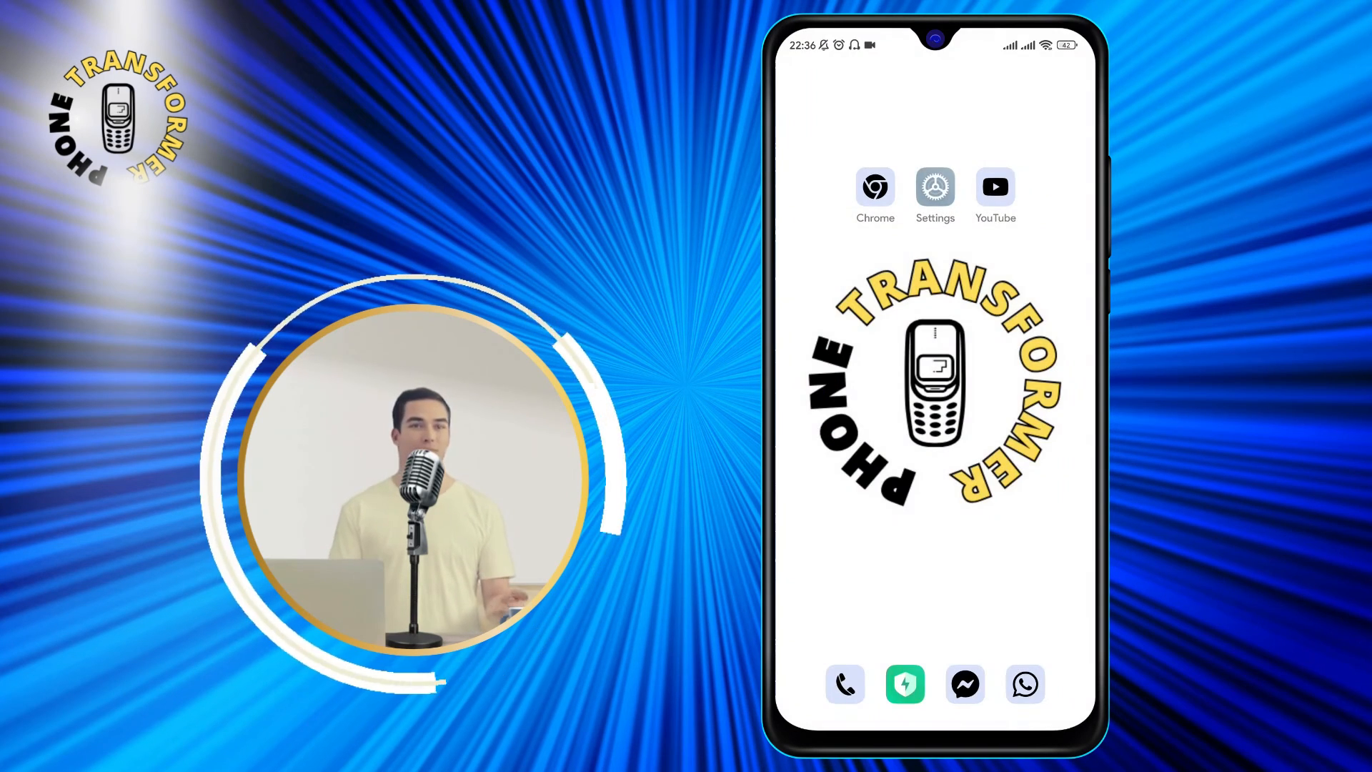
Step: Launch YouTube from the home screen to test whether it is blocked
{"action": "left_click", "coordinate": [995, 186]}
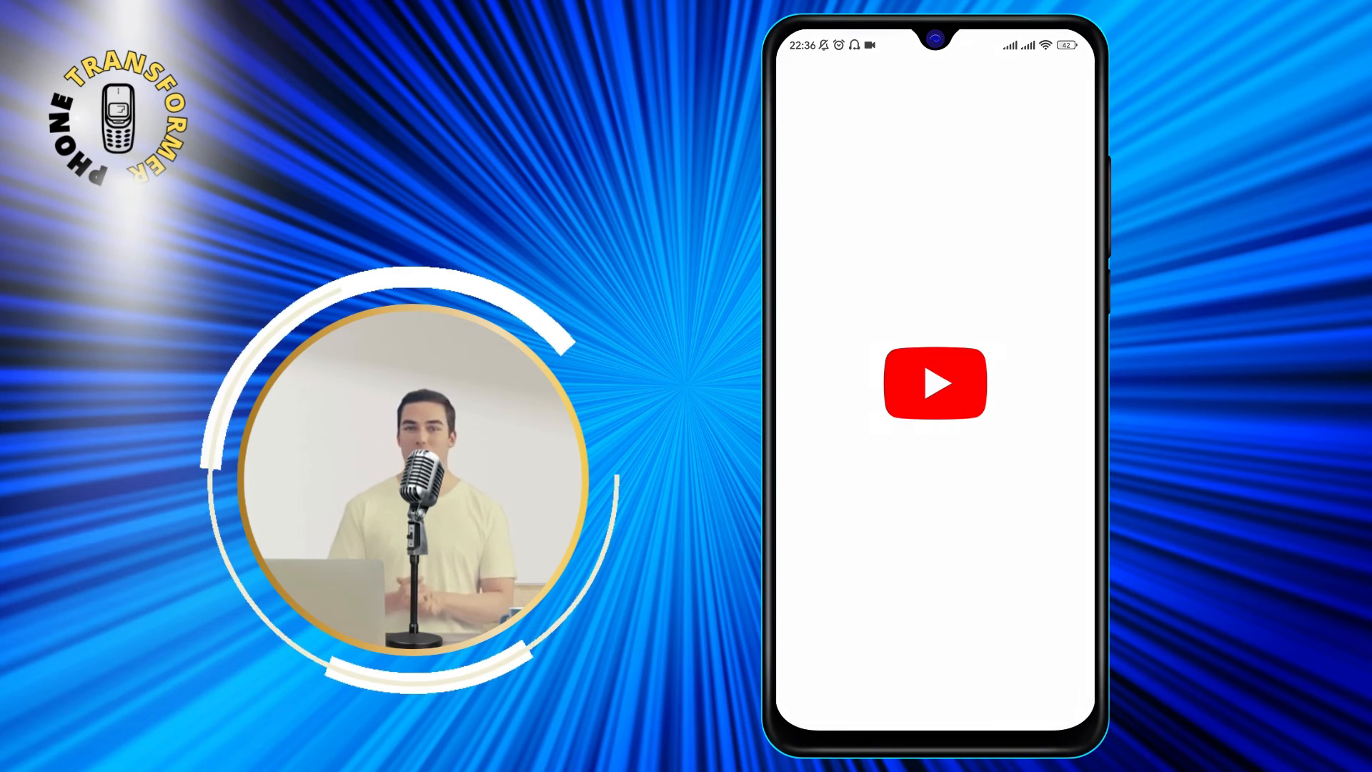
{"action": "left_click", "coordinate": [934, 382]}
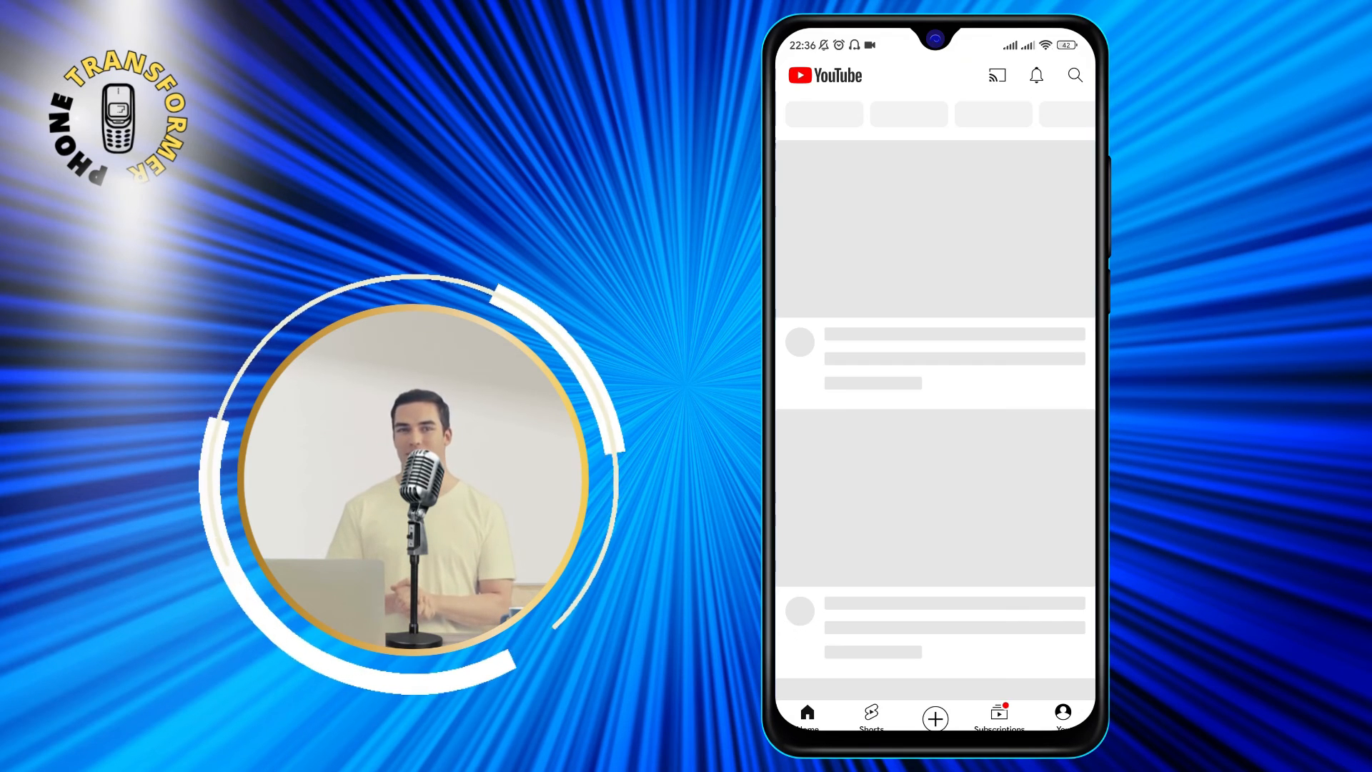